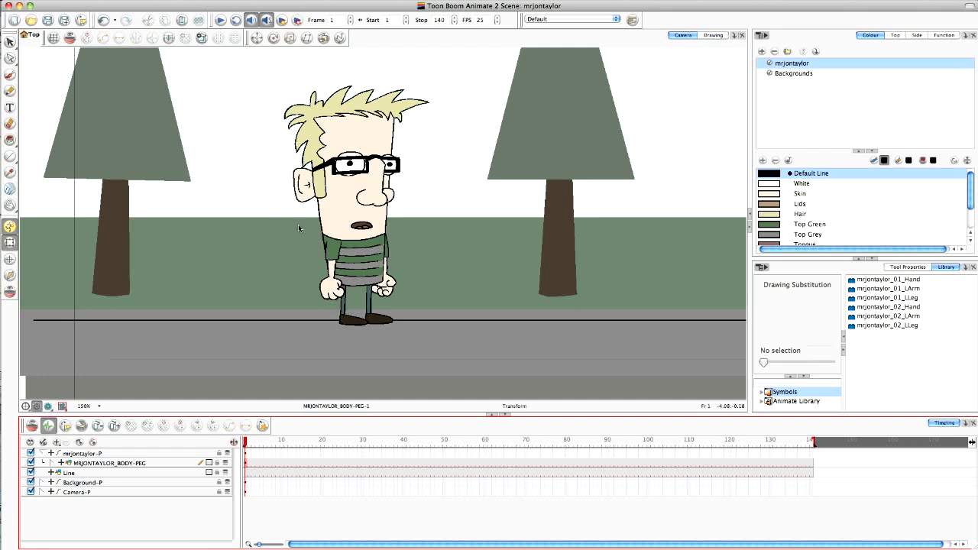
pyautogui.moveTo(295, 249)
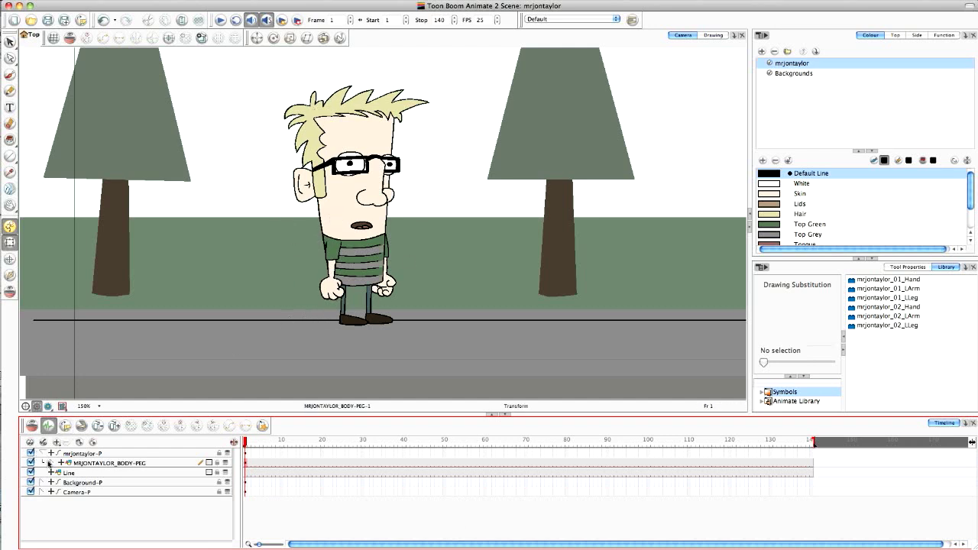
# - Rotate the leg, foot and arm pegs into a contact stride pose on frame 1
pyautogui.click(50, 463)
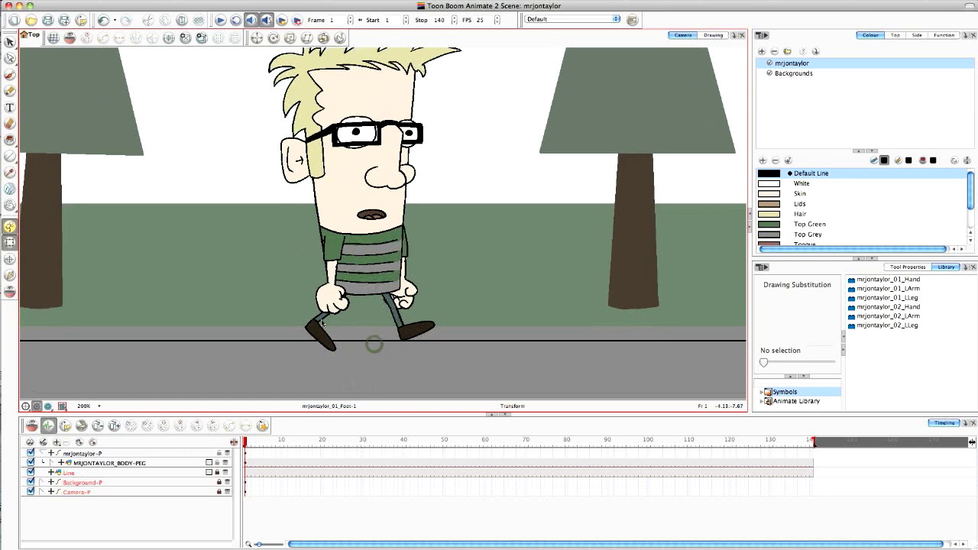
pyautogui.click(330, 306)
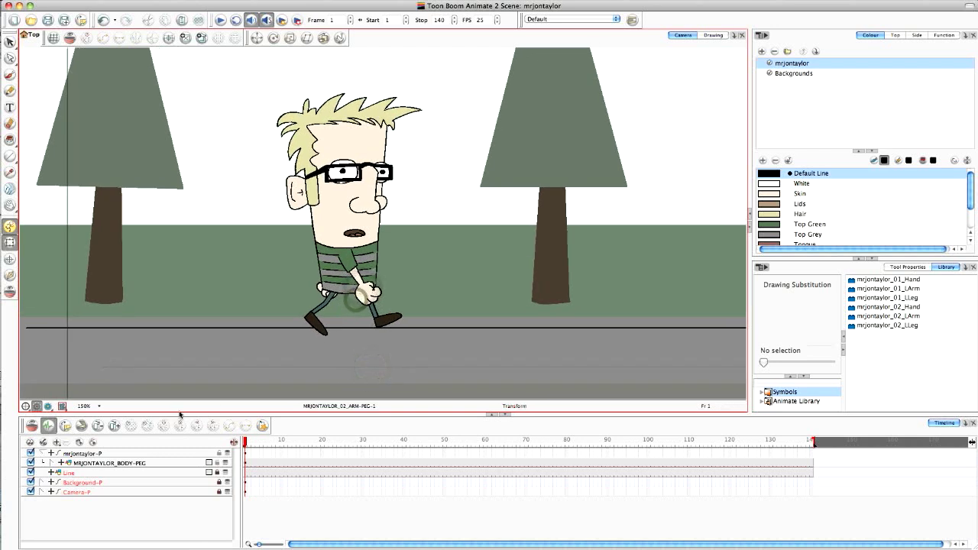
# - Rotate the lower legs and feet together into a passing pose on frame 2
pyautogui.click(111, 463)
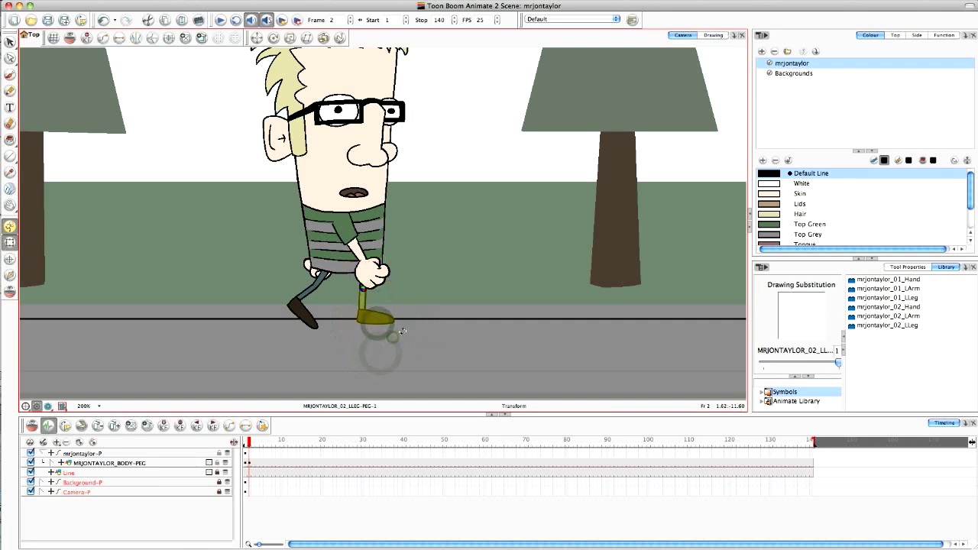
pyautogui.click(379, 317)
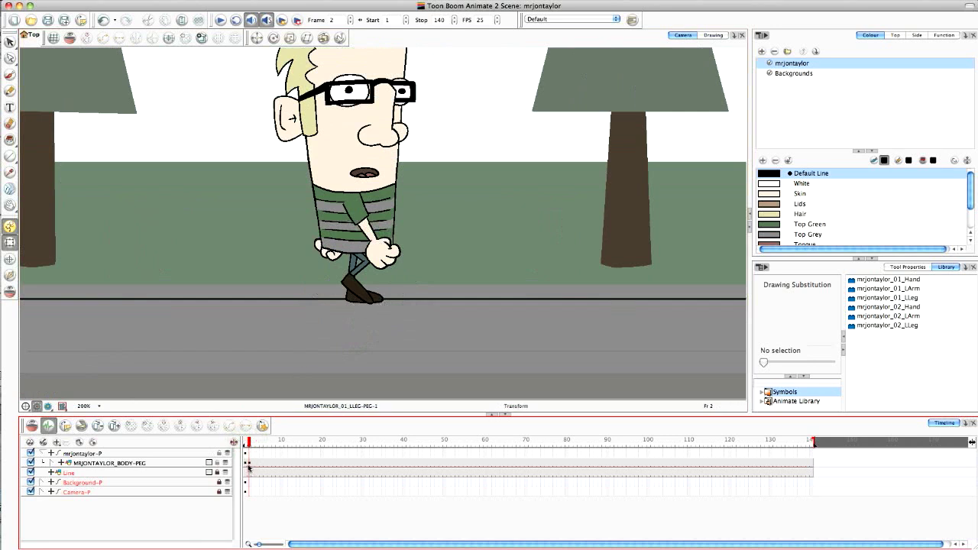
pyautogui.click(109, 463)
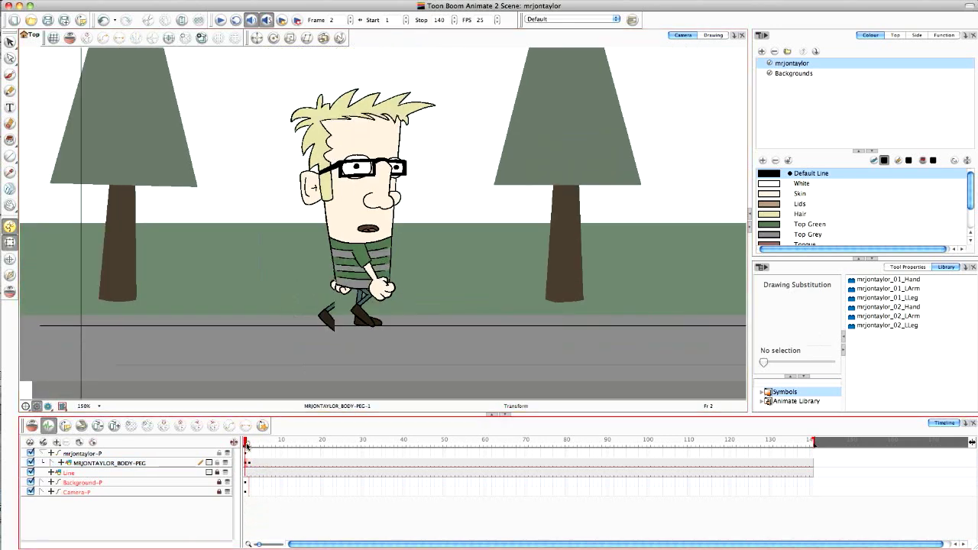
pyautogui.click(252, 20)
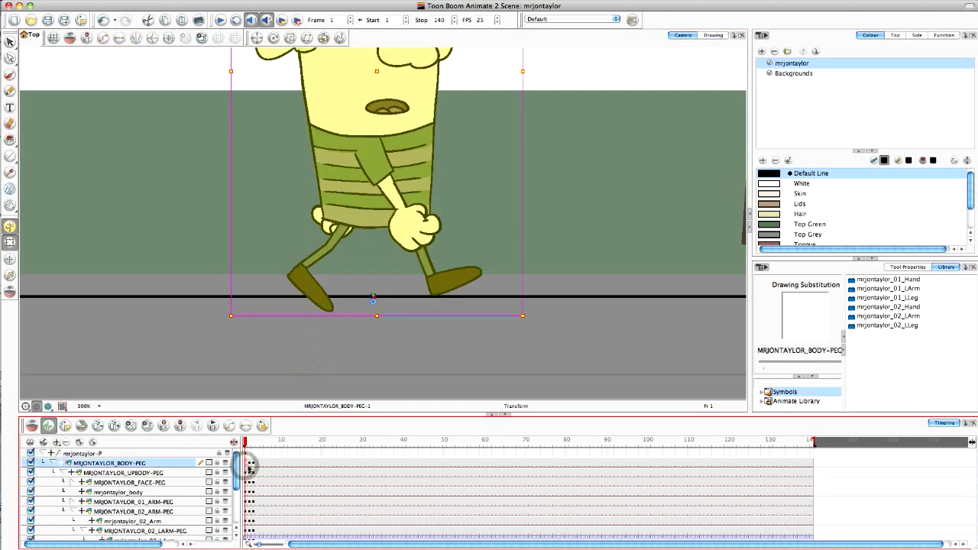
# - Expand the body peg's layers, then pose frame 3 into the opposite contact stride
pyautogui.click(282, 20)
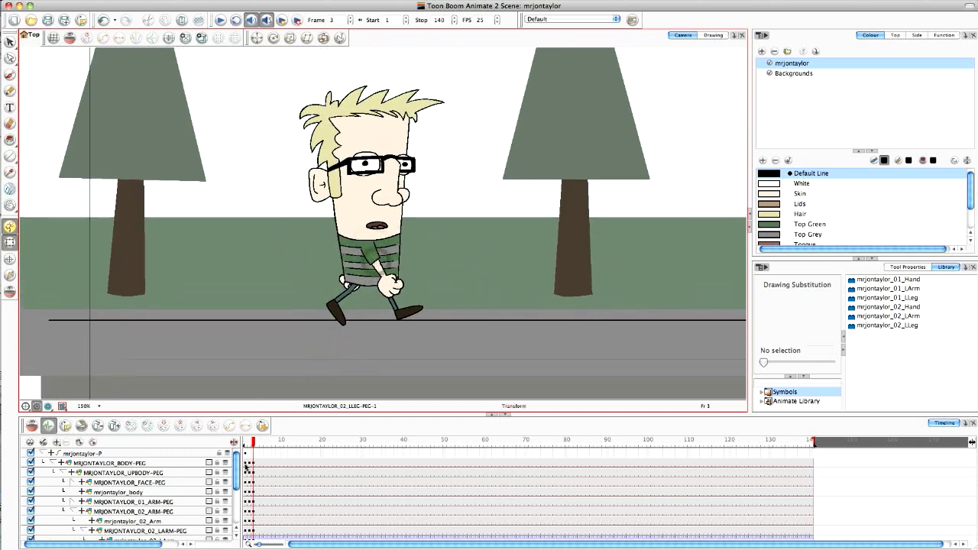
pyautogui.click(111, 463)
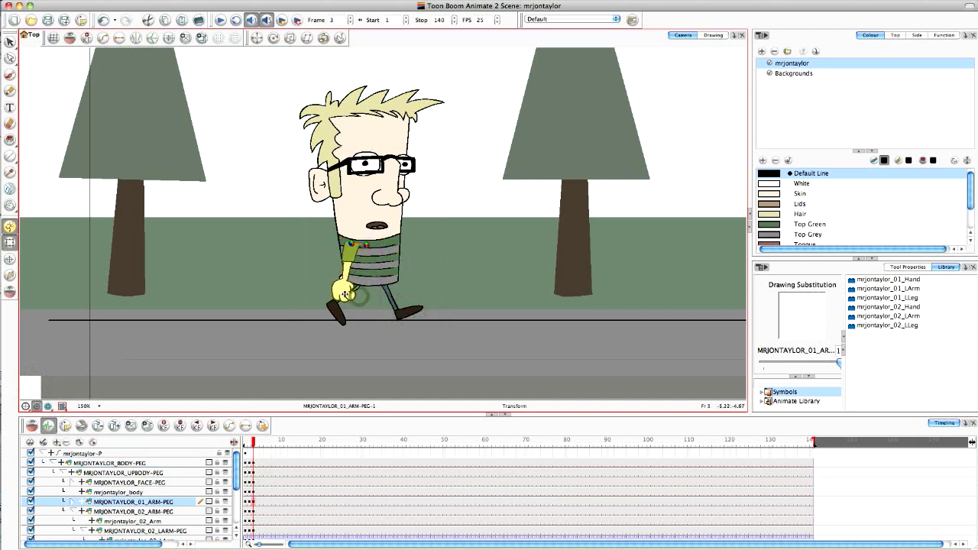
# - Rotate the front arm on 01_ARM-PEG to swing with frame 3's stride
pyautogui.click(348, 290)
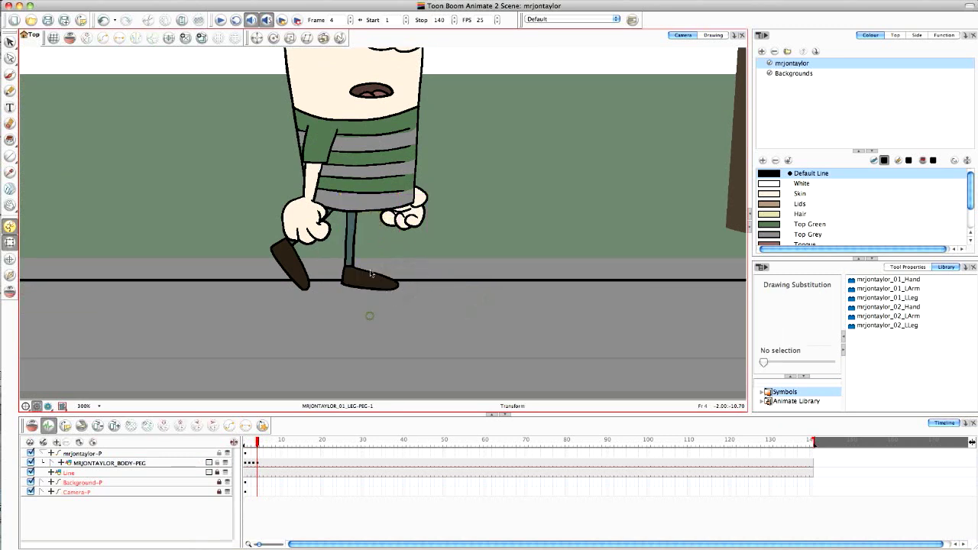
# - Pose the foot and lift the body peg for the frame 4 passing pose
pyautogui.click(374, 281)
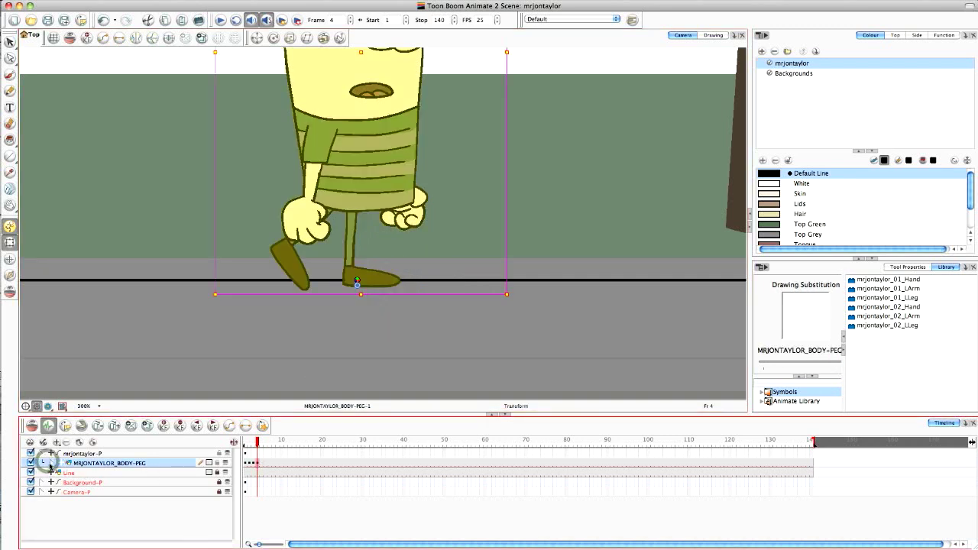
pyautogui.click(44, 463)
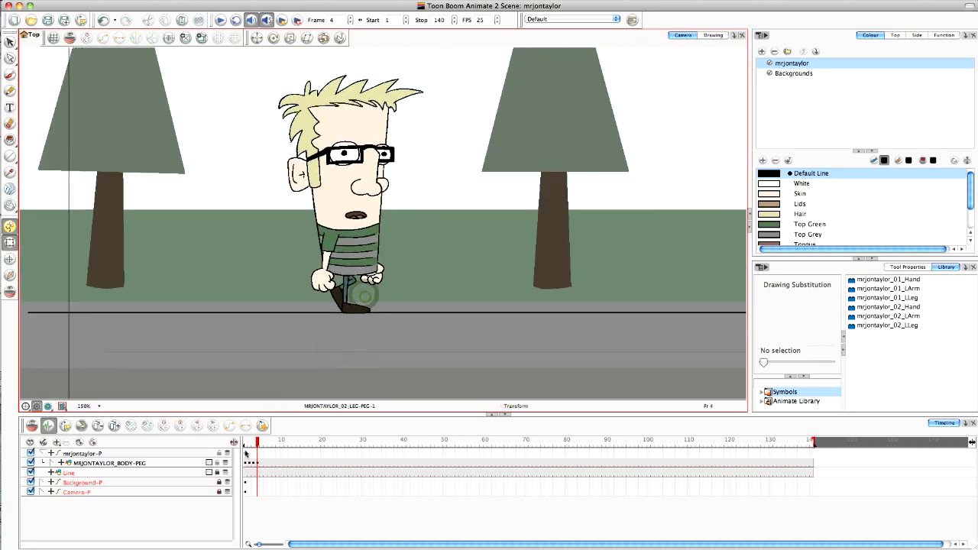
pyautogui.click(252, 444)
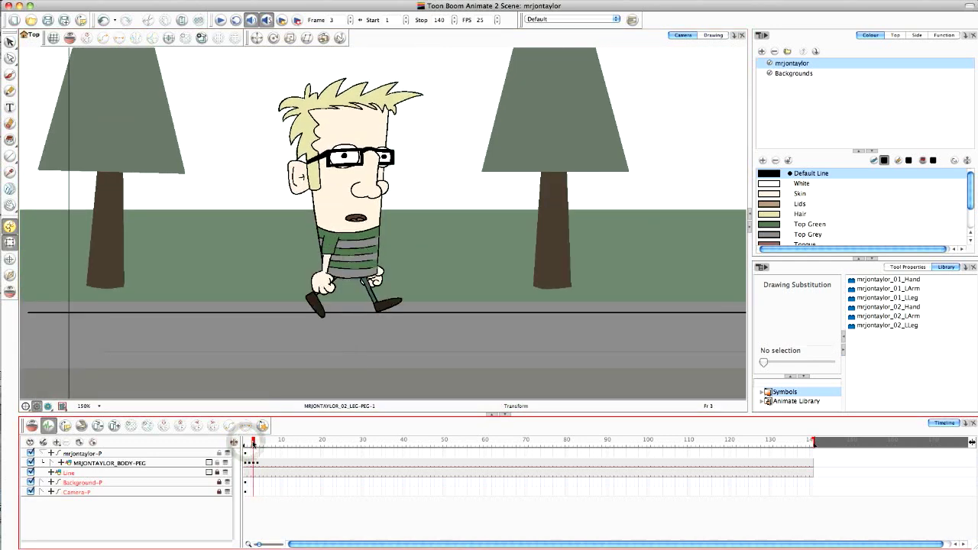
pyautogui.click(281, 20)
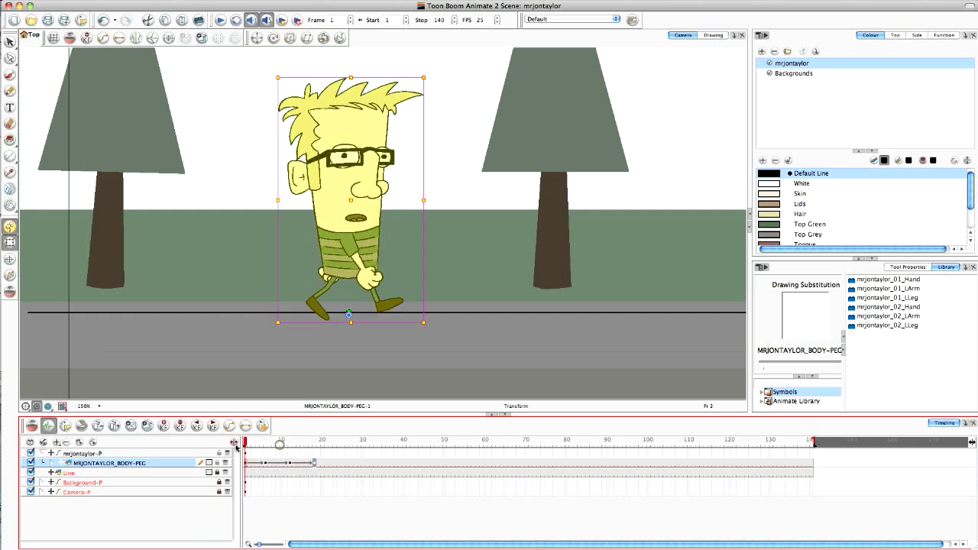
# - Select all rig layers and key the arm walk poses through frame 17
pyautogui.click(309, 443)
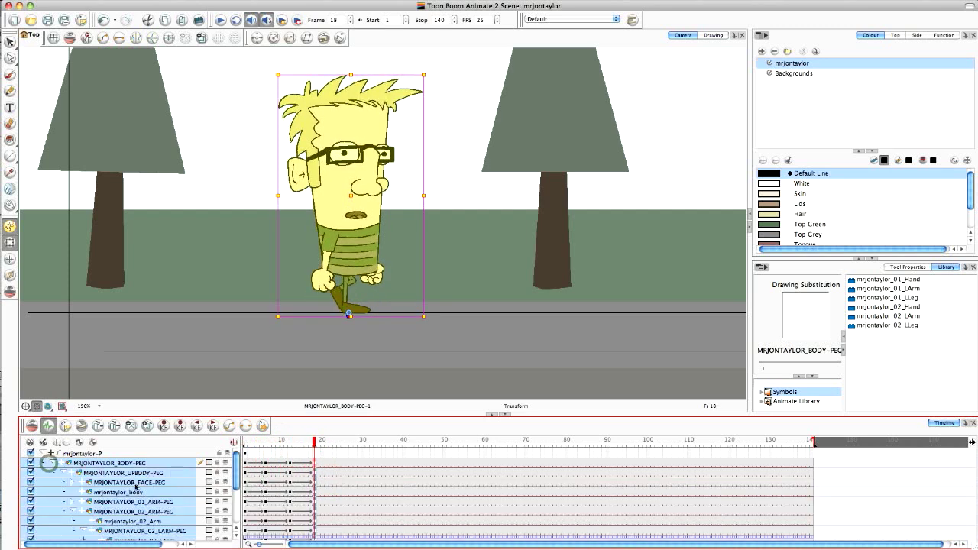
pyautogui.click(246, 493)
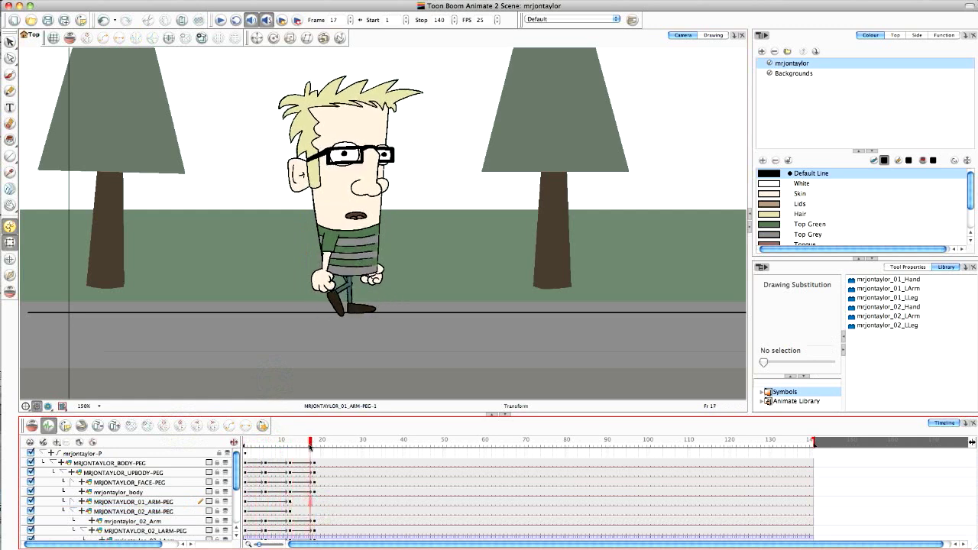
pyautogui.click(252, 443)
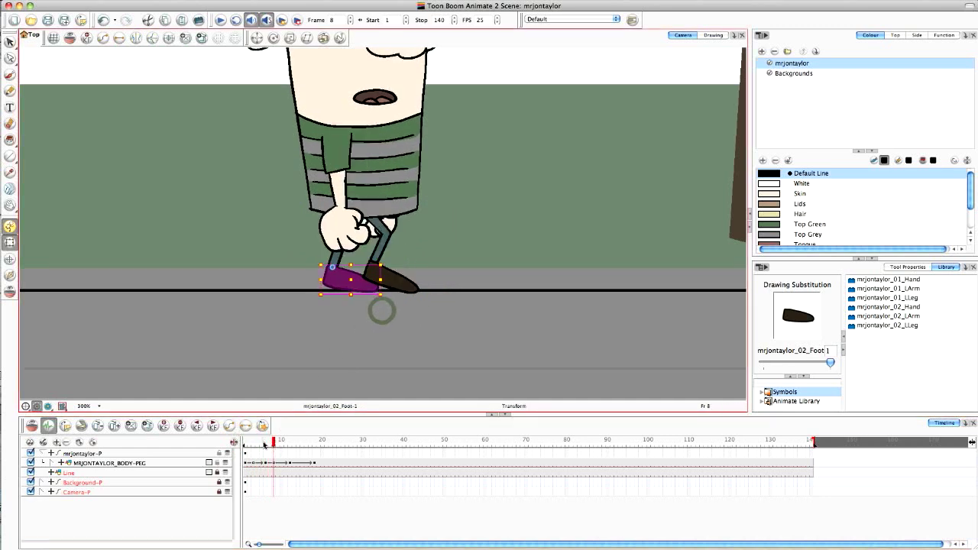
# - Tilt mrjontaylor_02_Foot onto the ground line across frames 8, 9 and 16
pyautogui.click(281, 440)
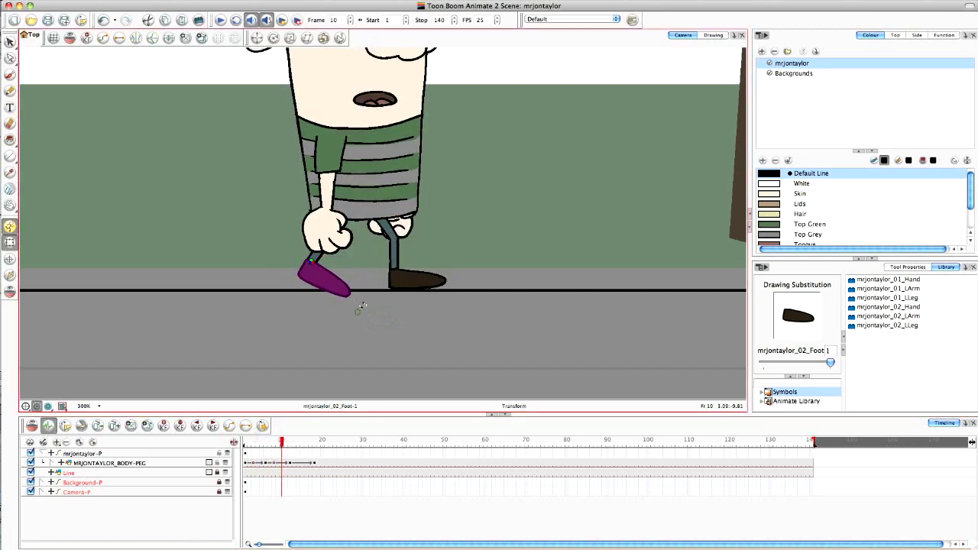
pyautogui.moveTo(281, 439); pyautogui.dragTo(294, 440)
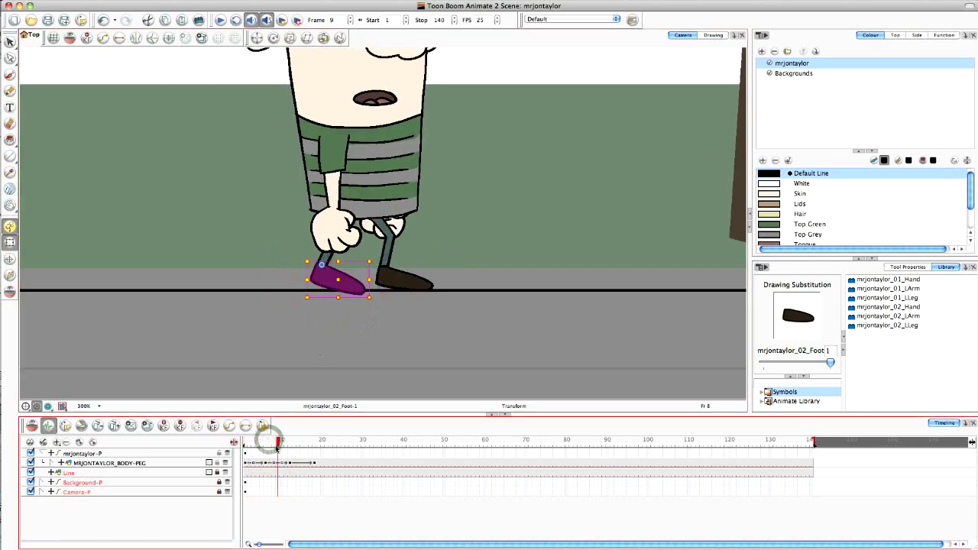
pyautogui.click(275, 441)
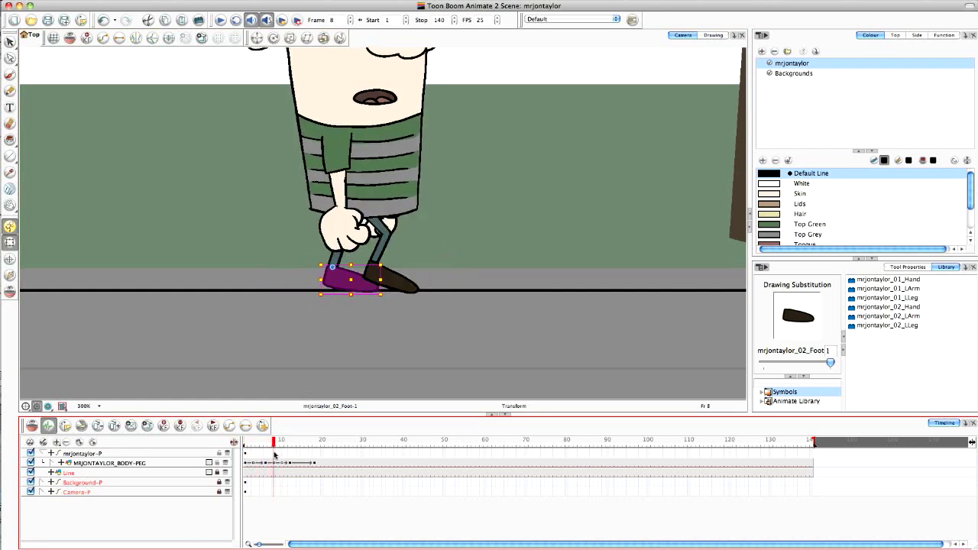
pyautogui.click(305, 442)
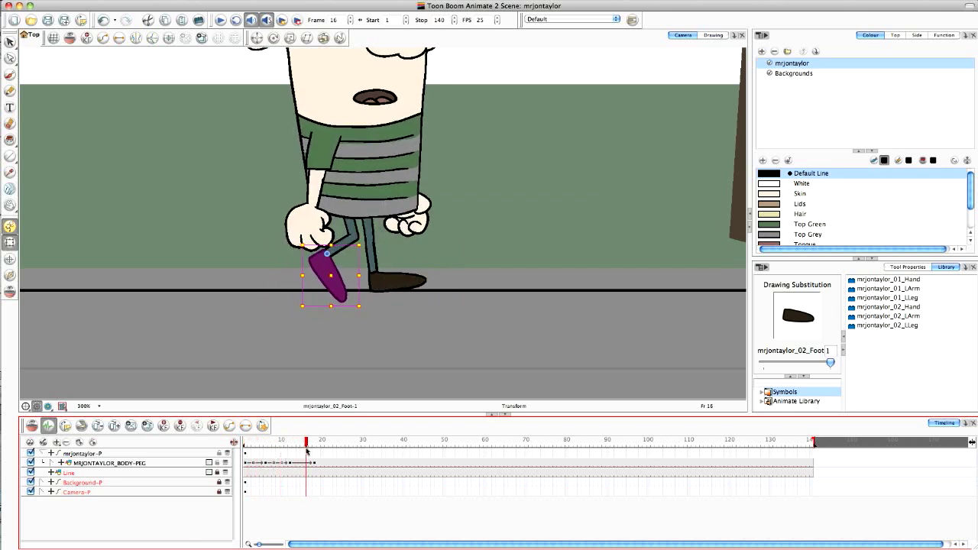
pyautogui.click(273, 442)
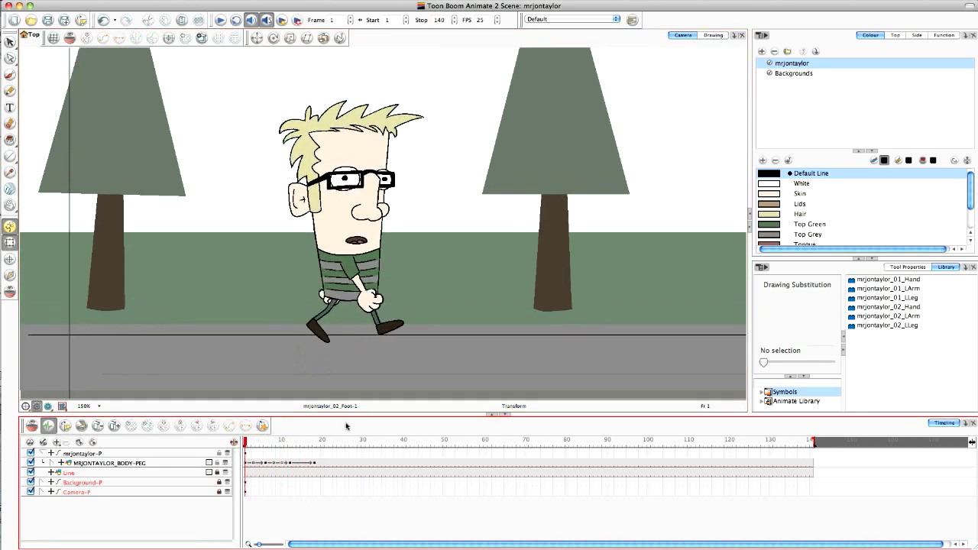
# - Select the walk cycle's keyframes to copy and paste after the last key
pyautogui.click(109, 463)
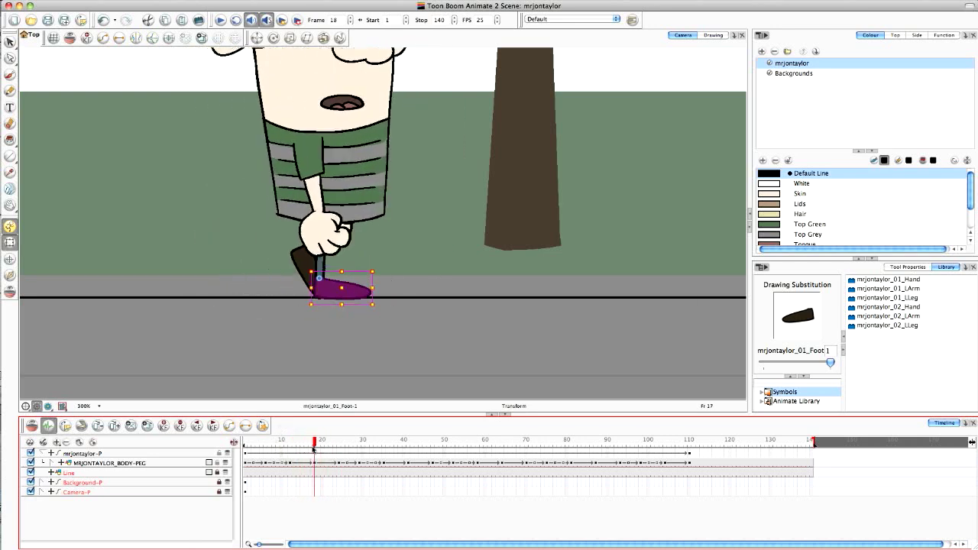
# - Rotate mrjontaylor_01_Foot flat onto the ground line at frame 18
pyautogui.click(265, 442)
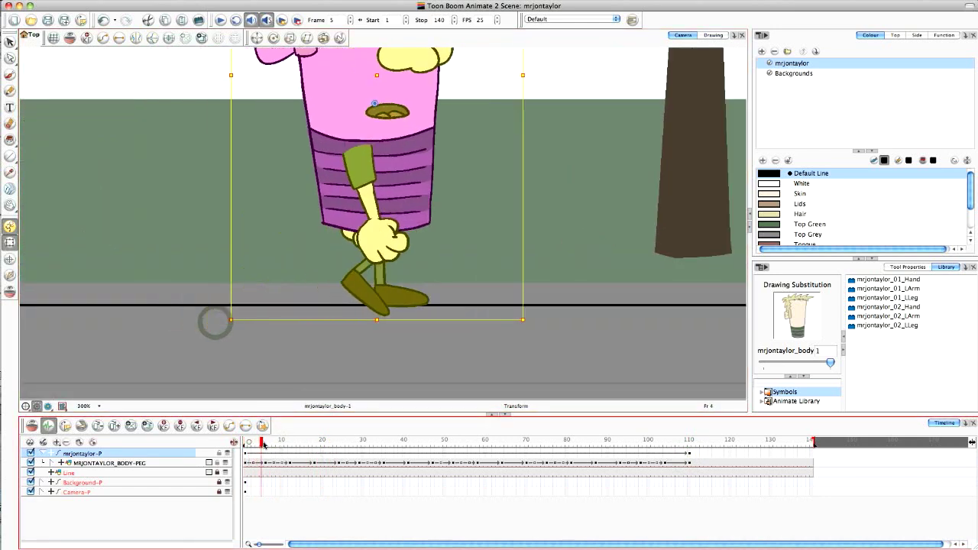
# - Adjust mrjontaylor_body and mrjontaylor_02_Foot at frames 5 and 24 so the foot sits flat
pyautogui.click(339, 443)
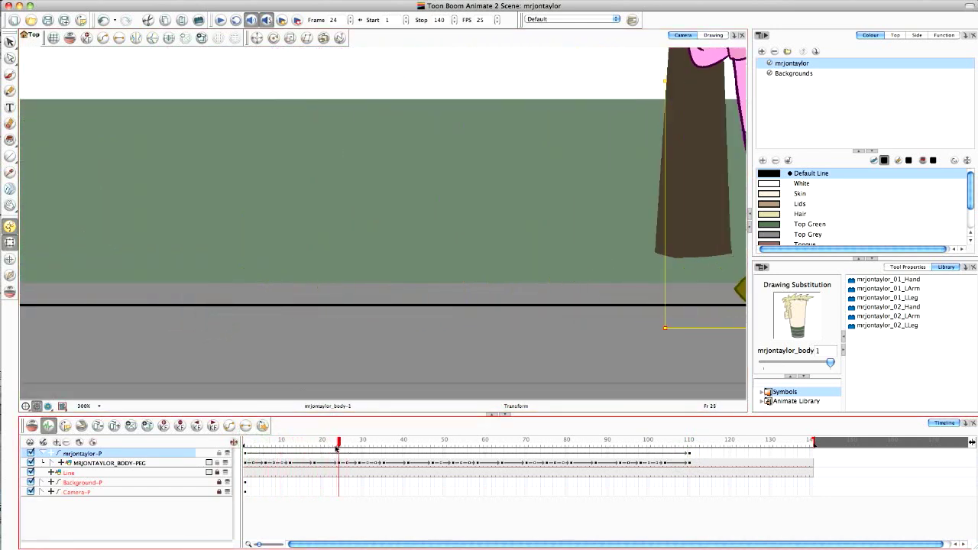
pyautogui.click(246, 440)
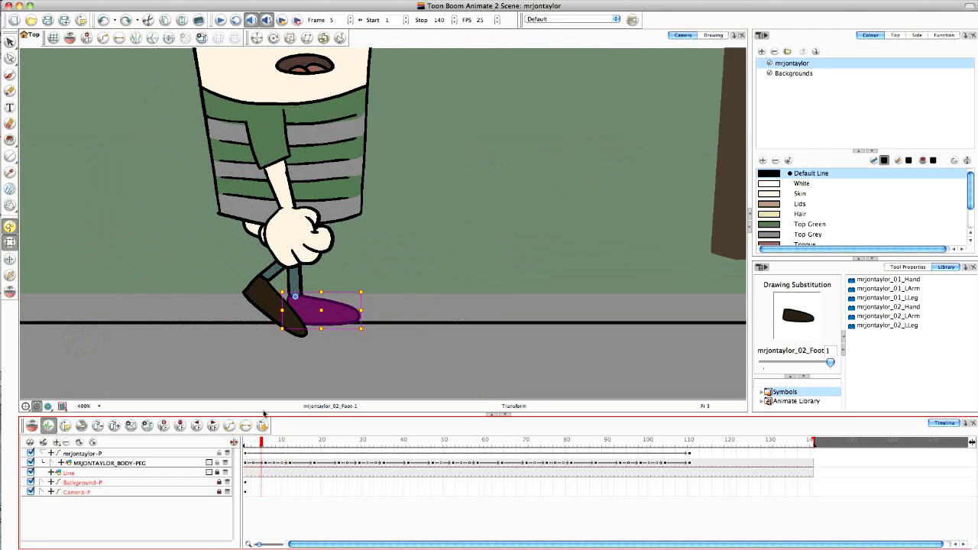
pyautogui.click(267, 444)
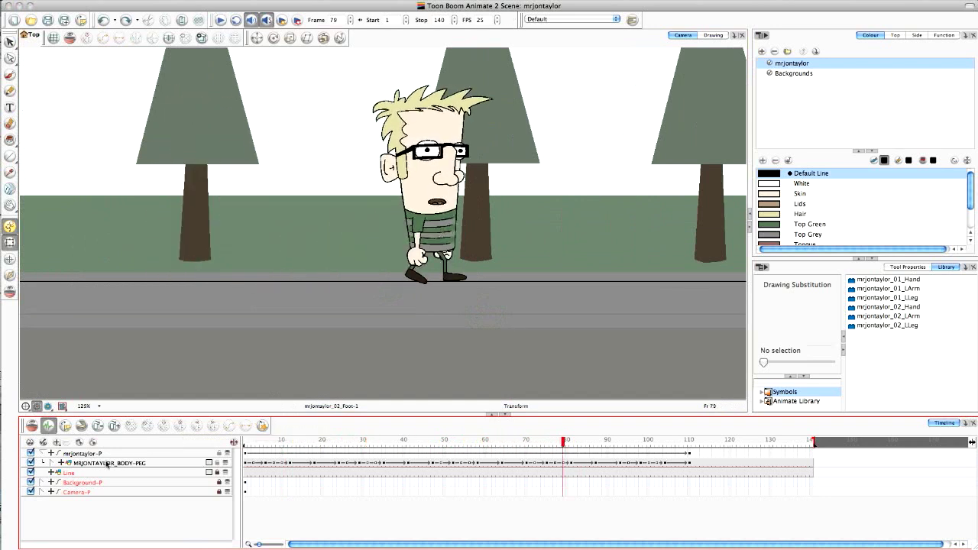
pyautogui.click(60, 464)
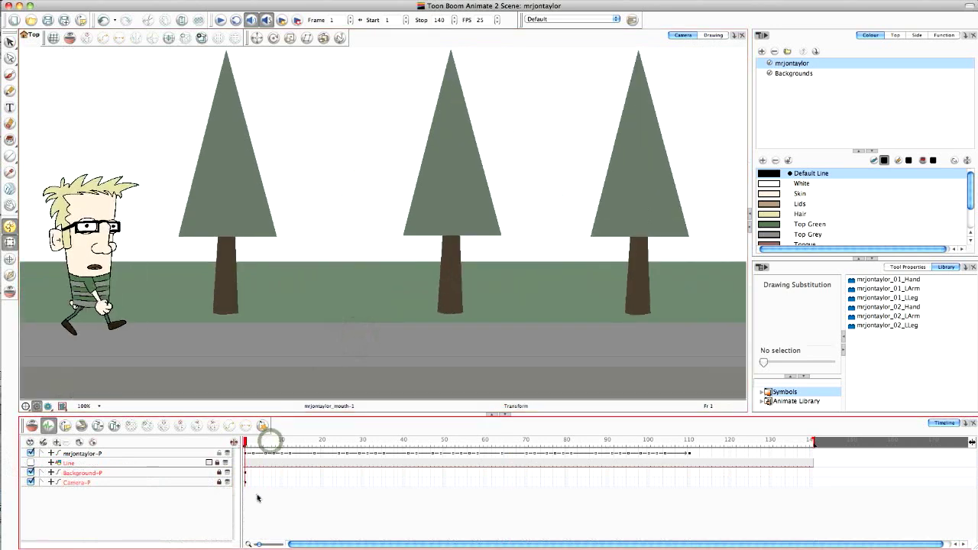
# - Play the looped walk from frame 1, watching the character cross to mid-scene by frame 79
pyautogui.click(220, 20)
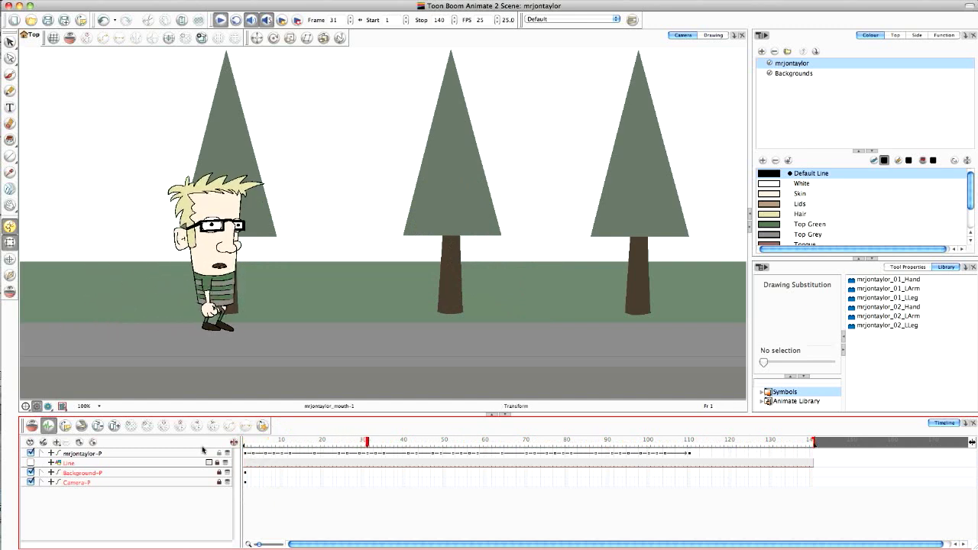
pyautogui.click(220, 20)
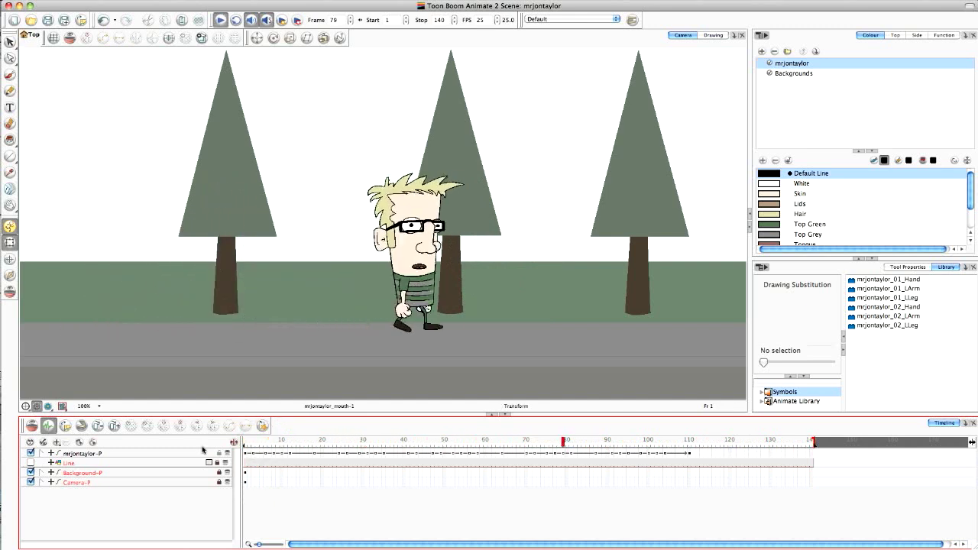